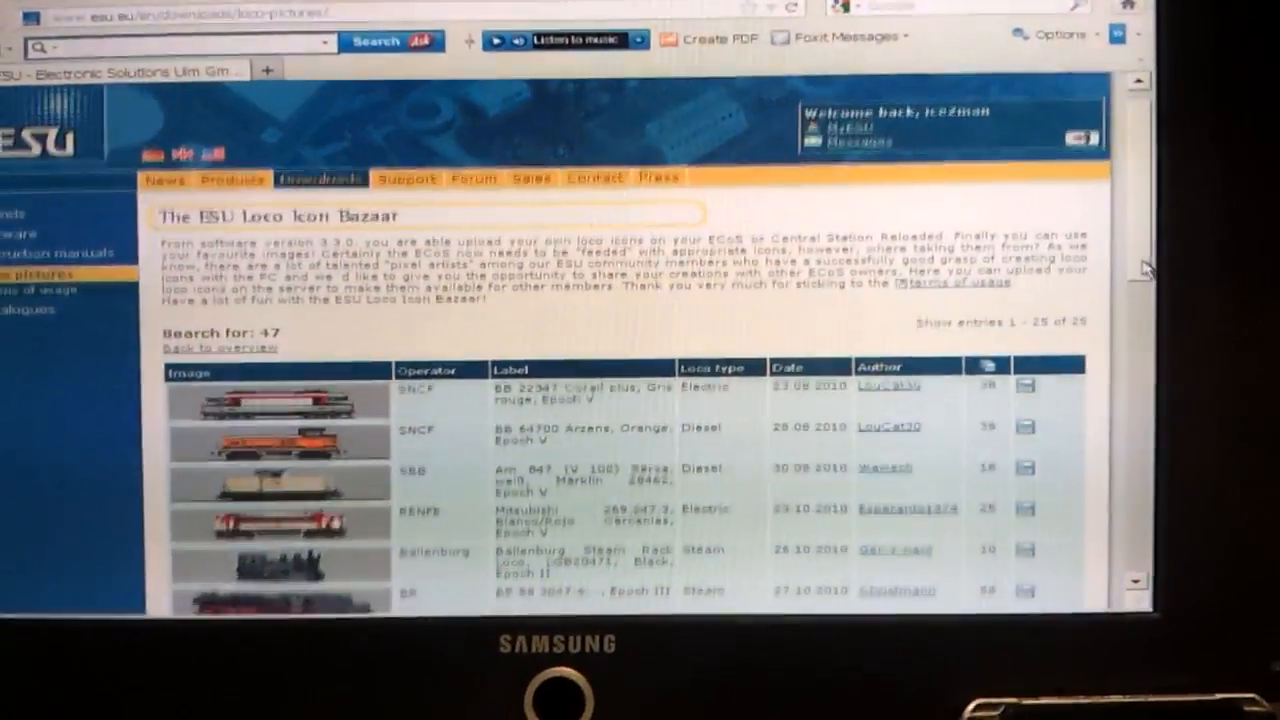
# Start downloading the Class 47, FL, Epoch V diesel icon from the Bazaar list.
pyautogui.scroll(-3)
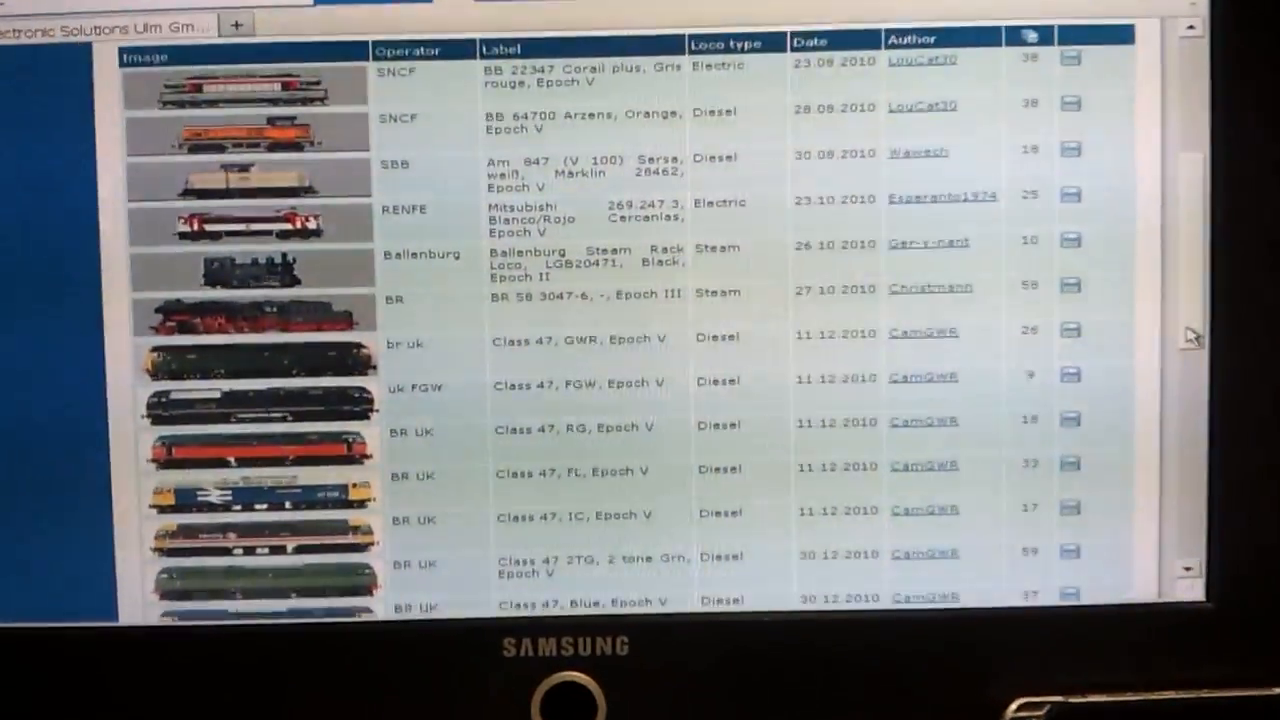
pyautogui.scroll(-3)
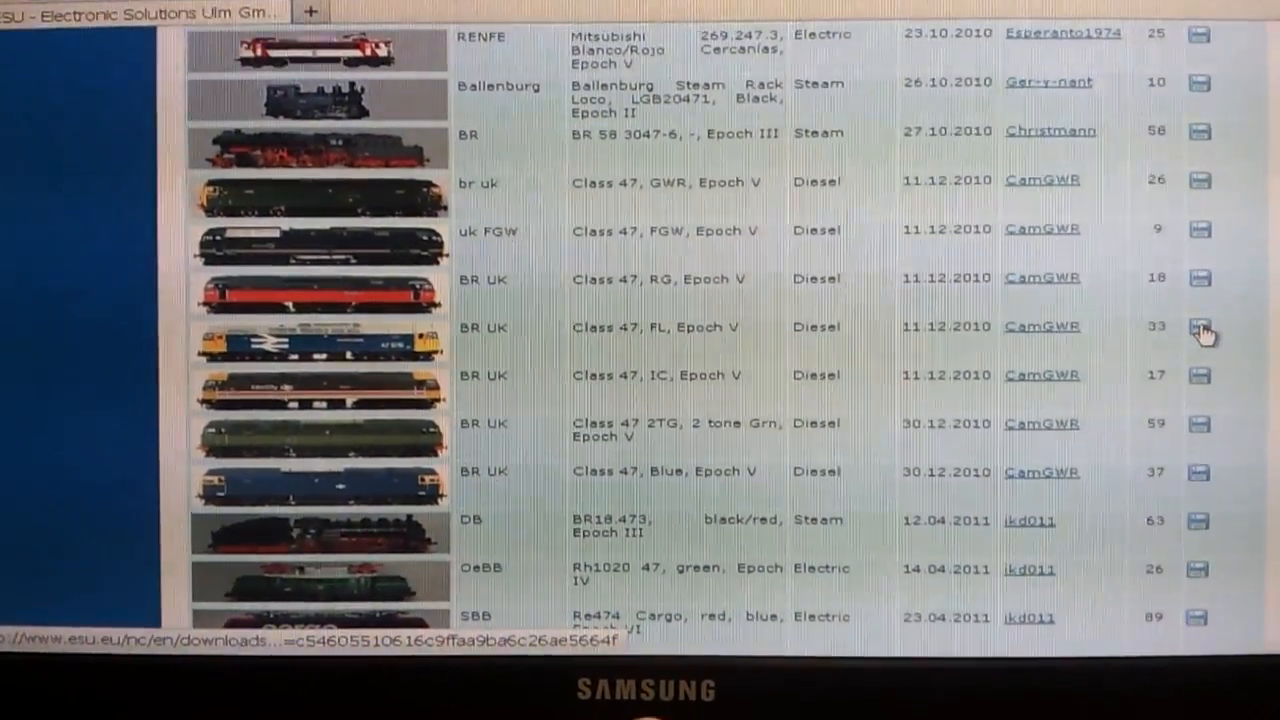
pyautogui.click(1200, 328)
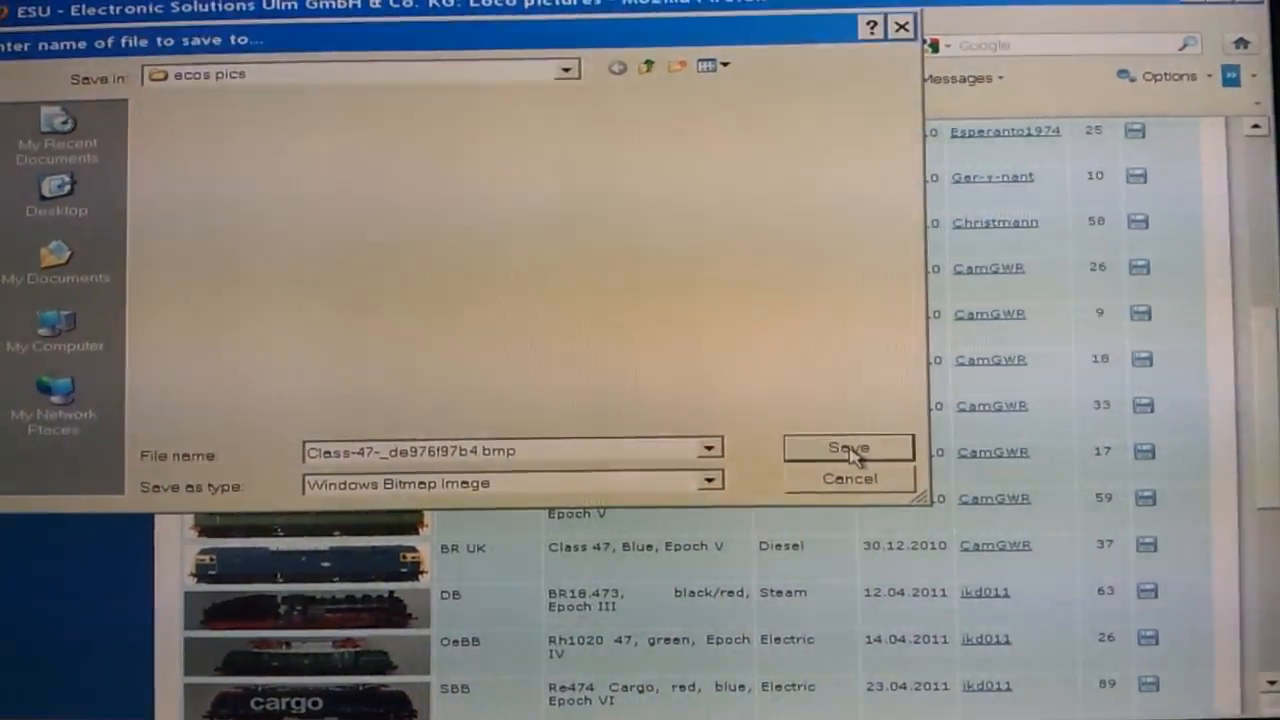
# Save the Class 47 bitmap into the ecos pics folder.
pyautogui.click(848, 448)
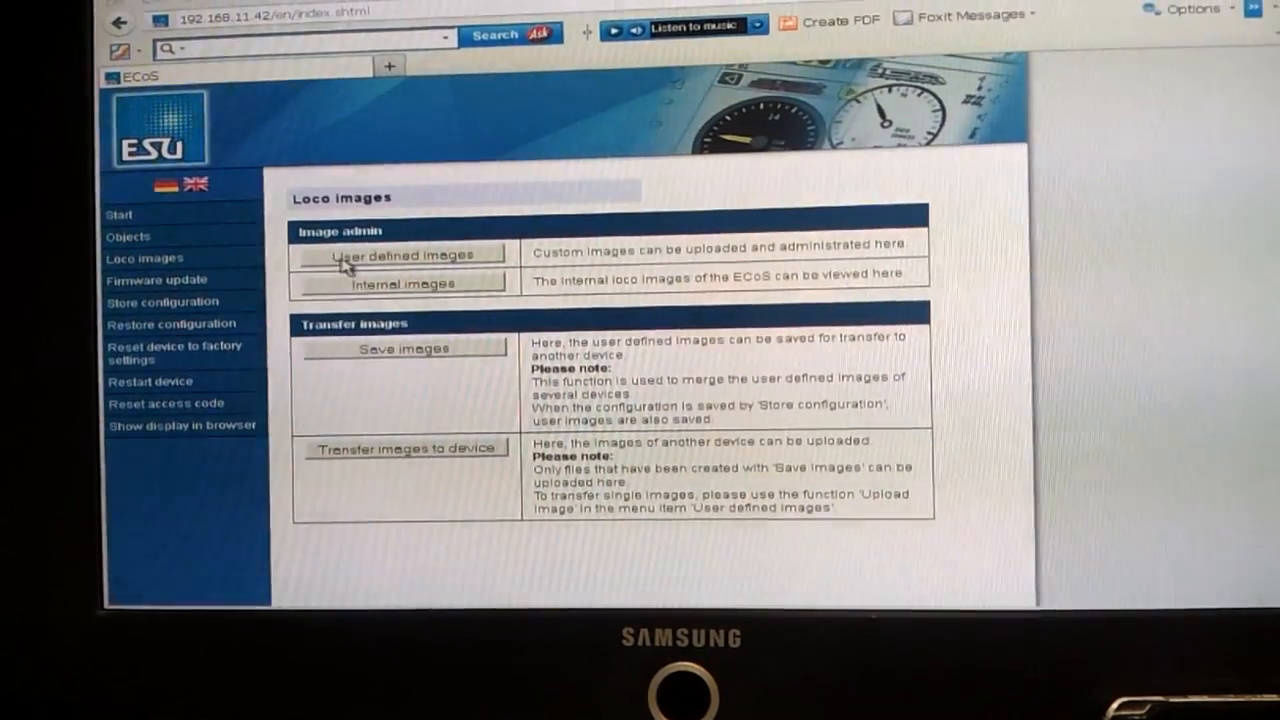
# Show the command station's user-defined loco images list.
pyautogui.click(404, 254)
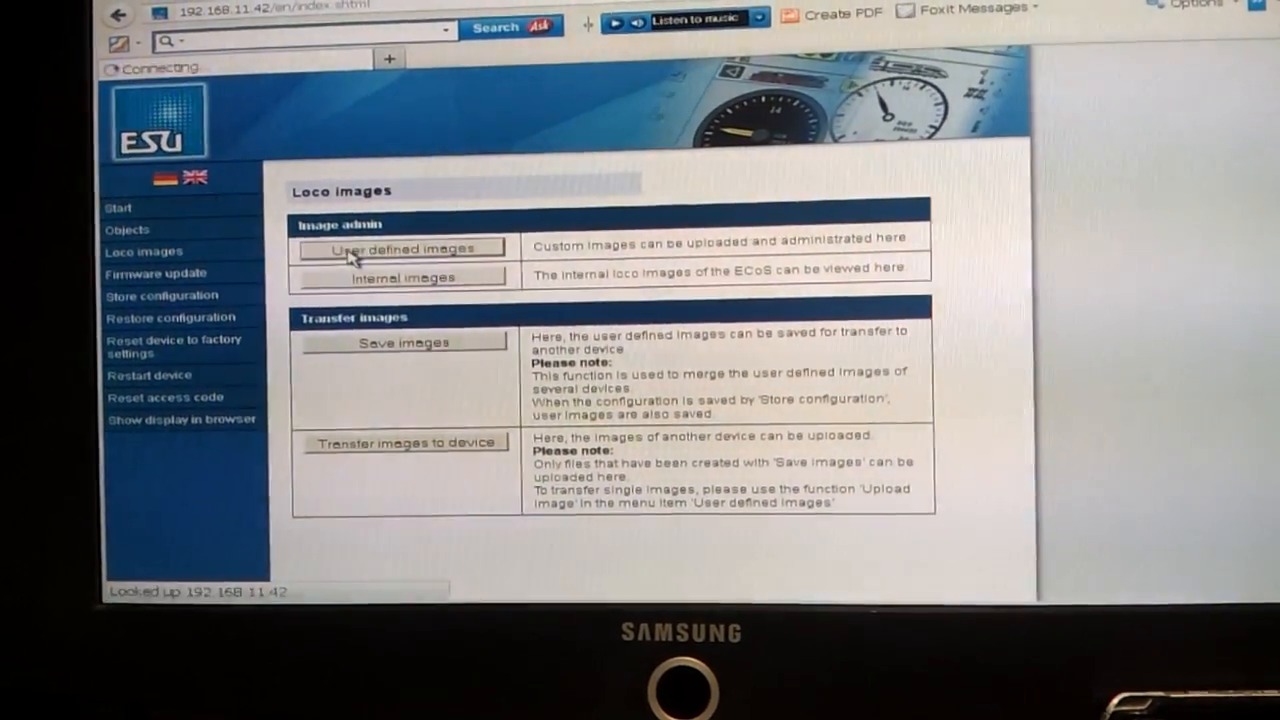
pyautogui.click(402, 248)
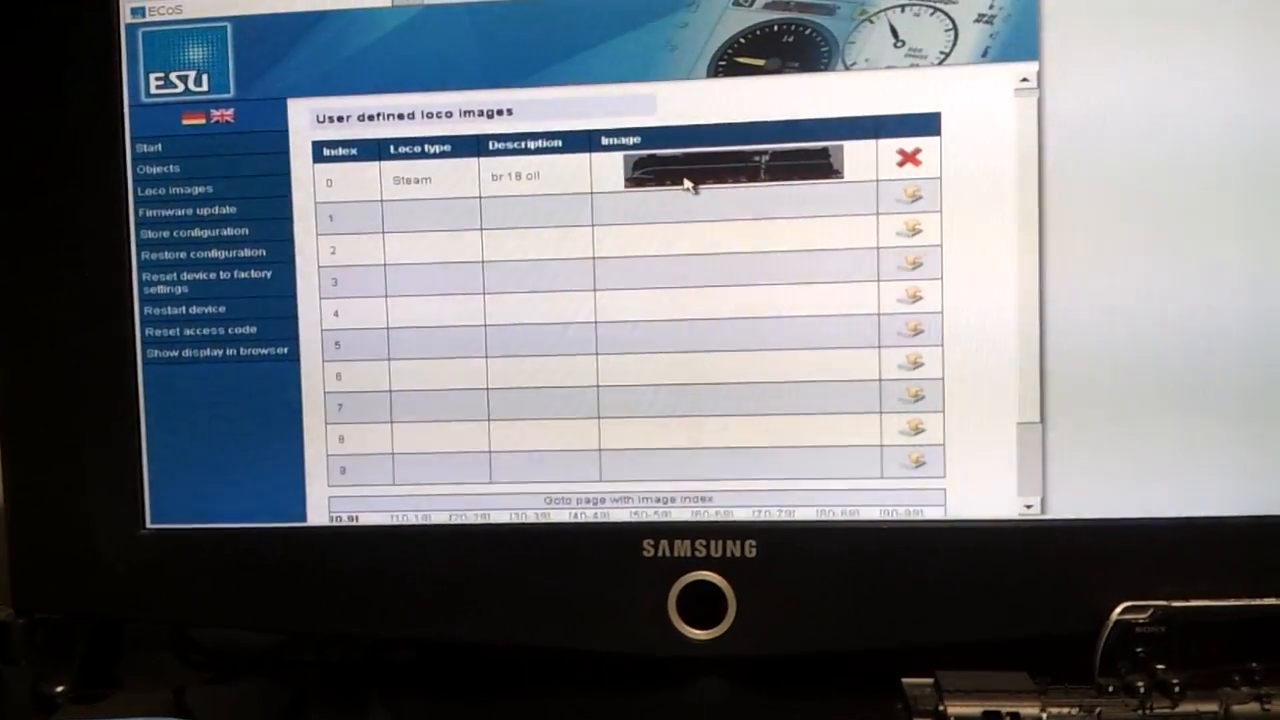
# Choose Class-47-_de976f97b4.bmp as the upload file for image slot 1.
pyautogui.click(908, 196)
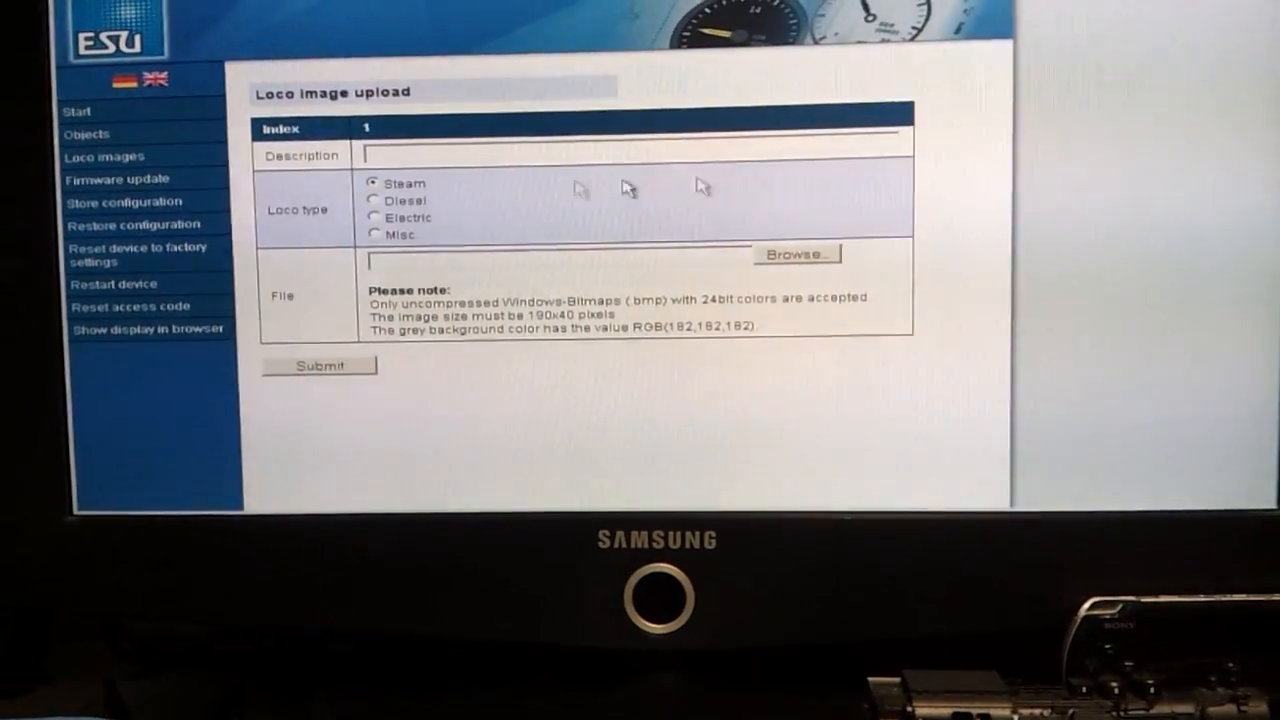
pyautogui.click(374, 200)
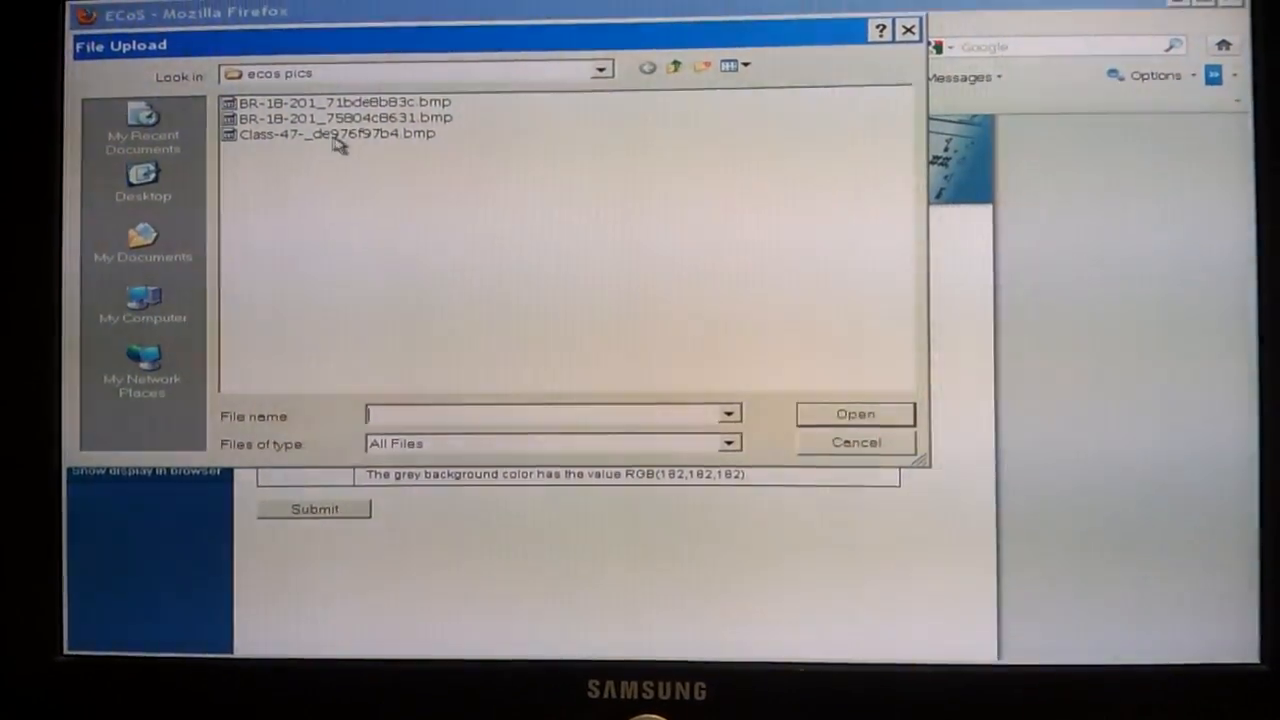
pyautogui.click(332, 132)
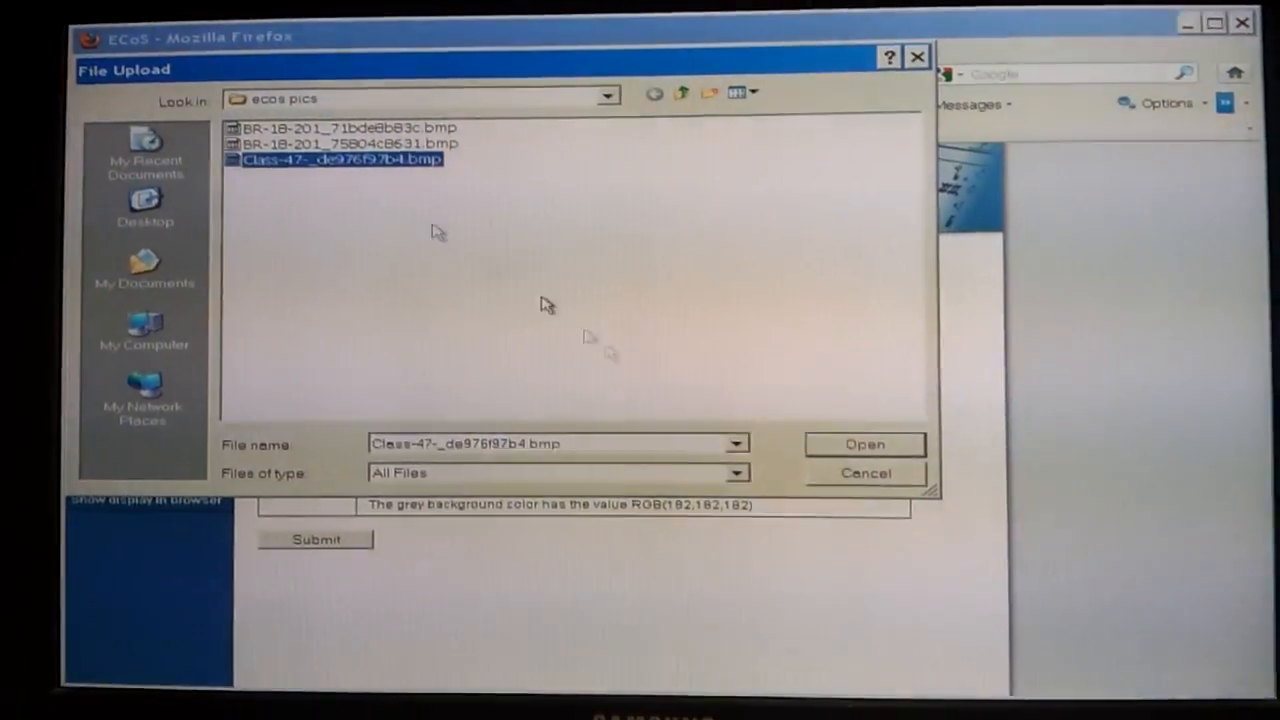
pyautogui.click(864, 444)
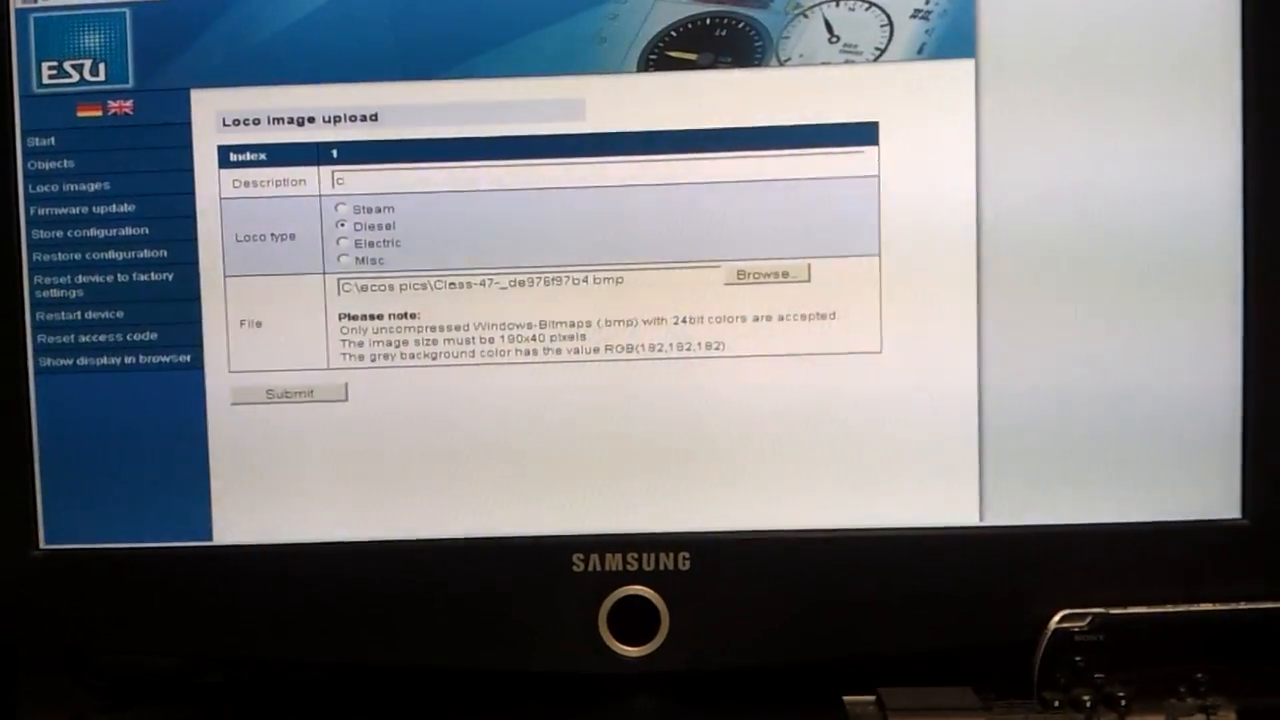
# Submit the Diesel image upload with the description 'class 47'.
pyautogui.write('ll')
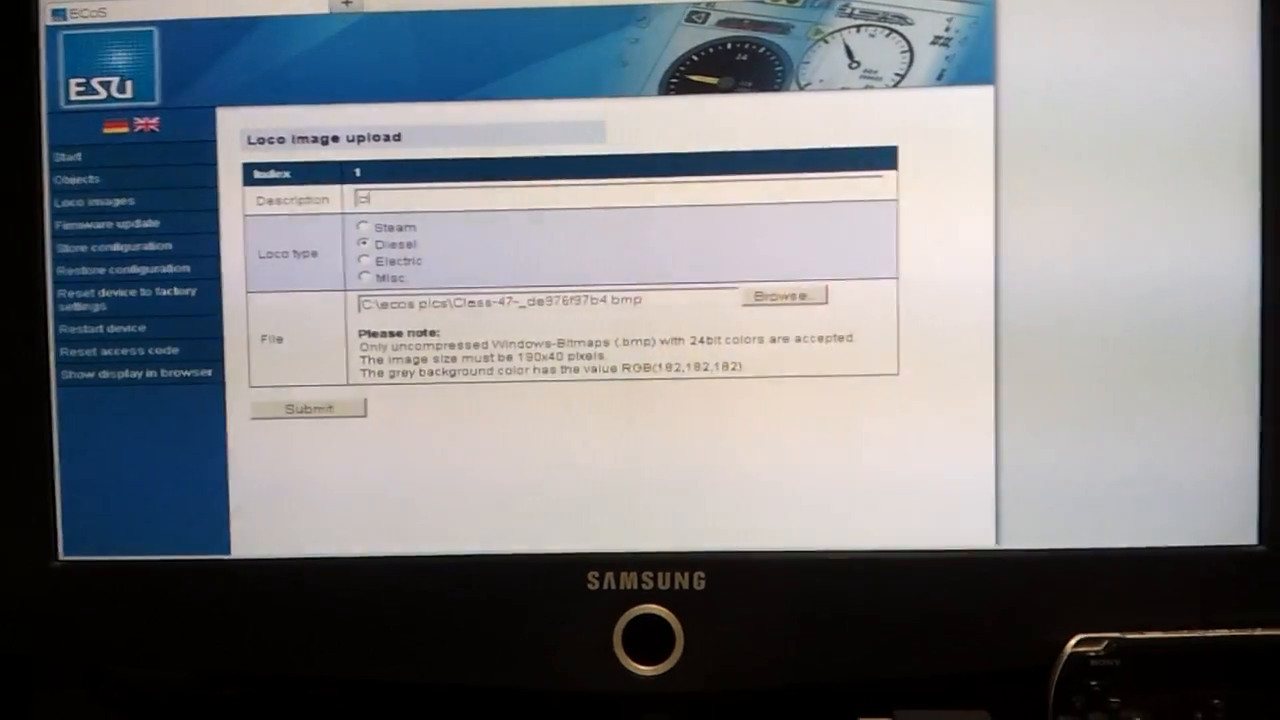
pyautogui.write('class 47')
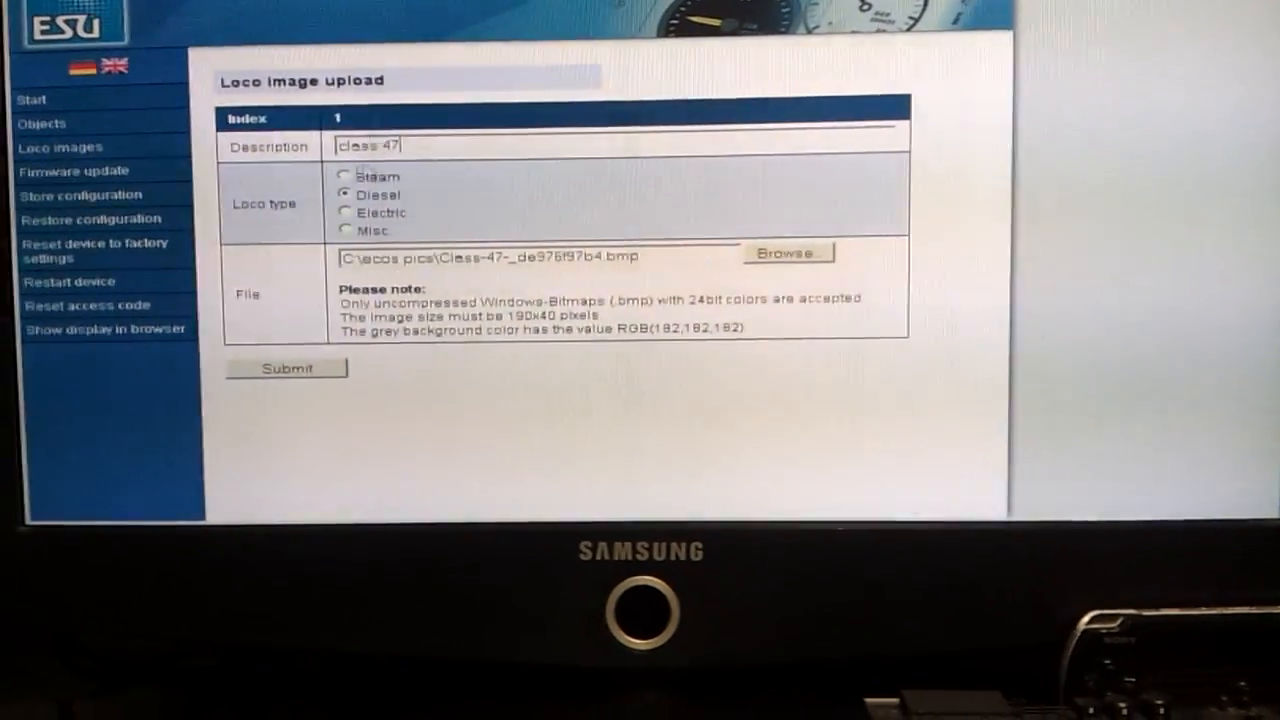
pyautogui.click(264, 392)
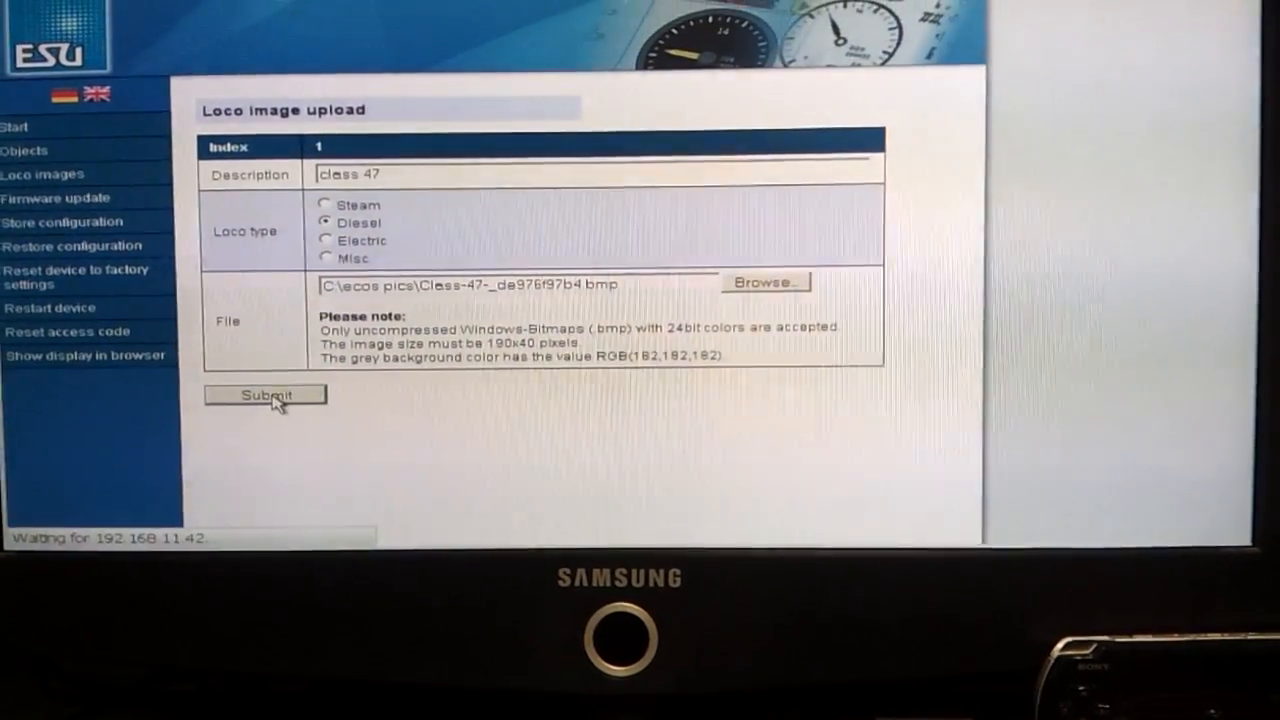
pyautogui.click(264, 394)
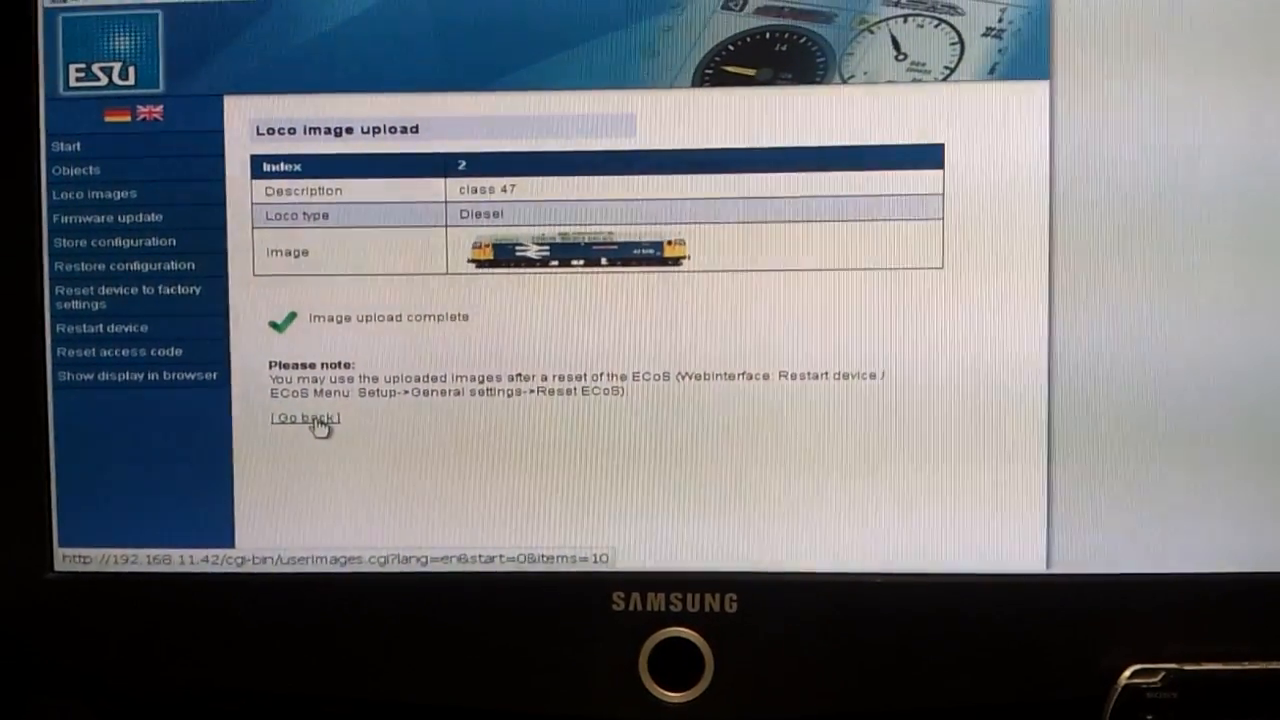
# Go back from the upload-complete page to the user-defined images list.
pyautogui.click(304, 418)
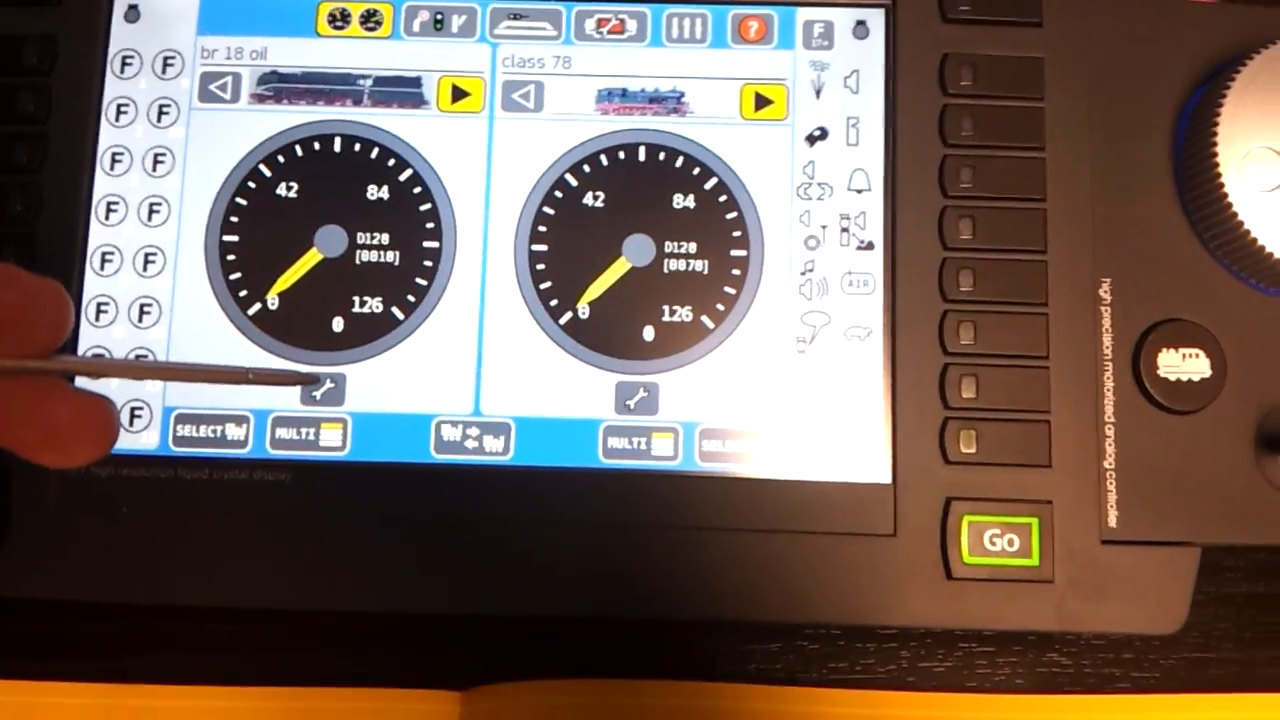
# Create a DCC 128 loco at address 3 using the Class 47 user-defined picture.
pyautogui.click(328, 386)
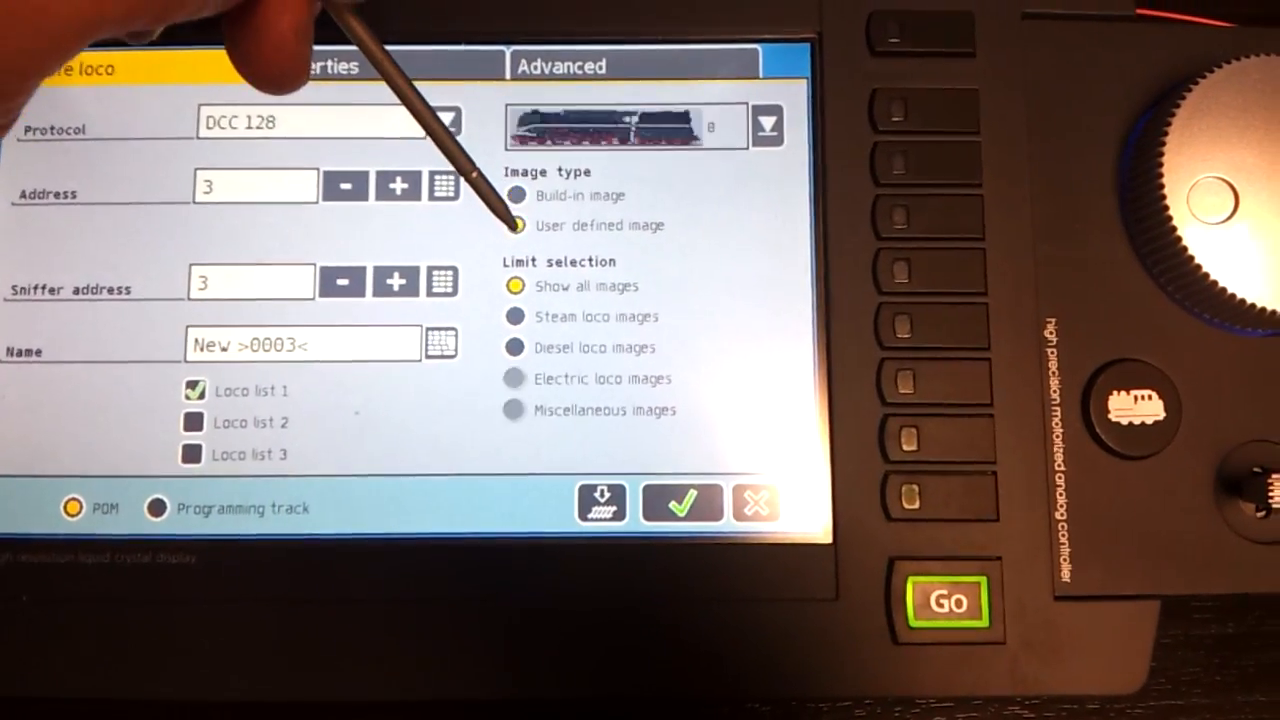
pyautogui.click(766, 124)
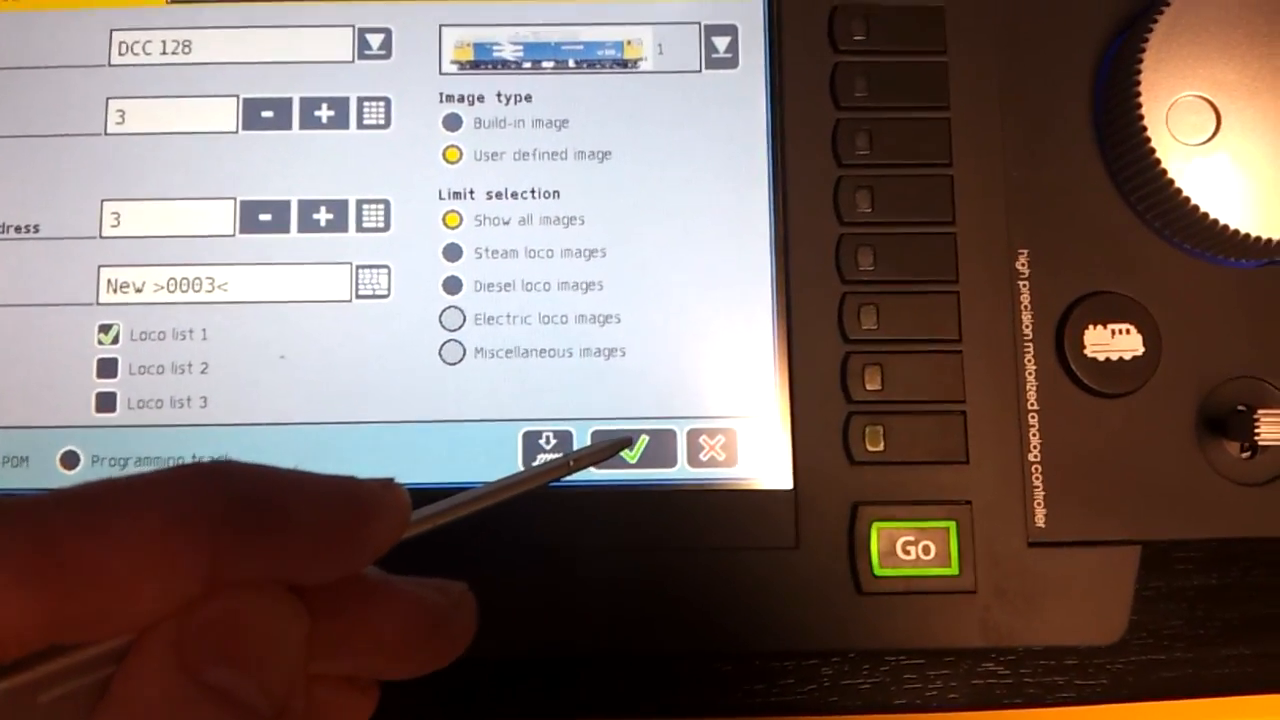
pyautogui.click(634, 448)
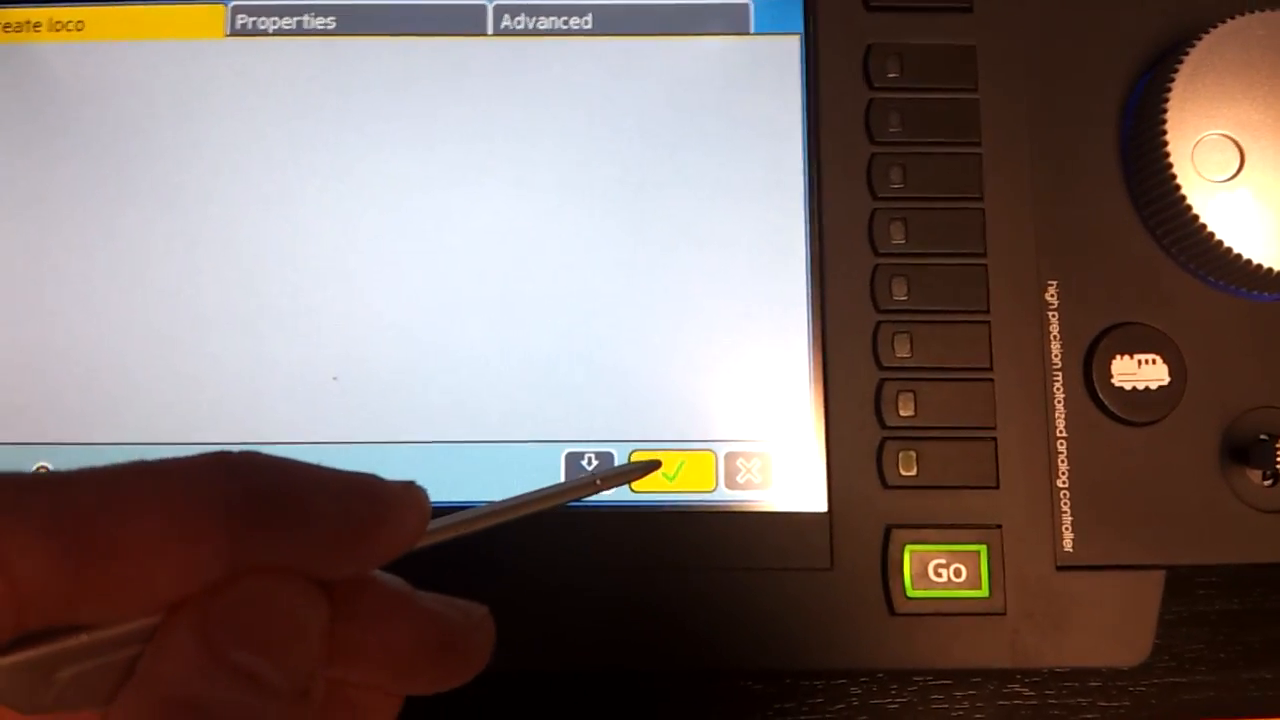